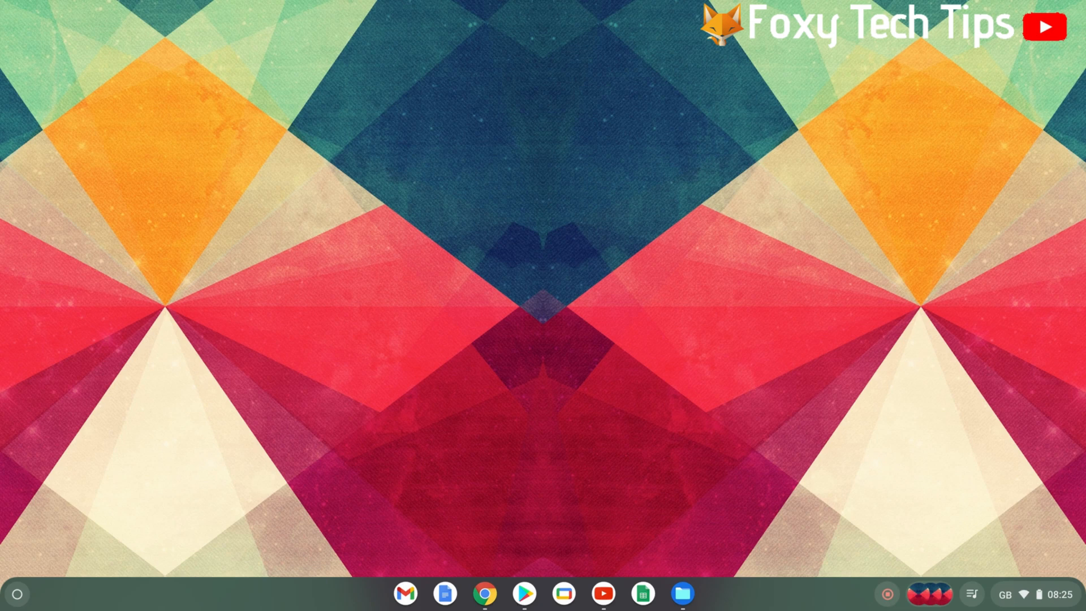
mouse_move(505, 602)
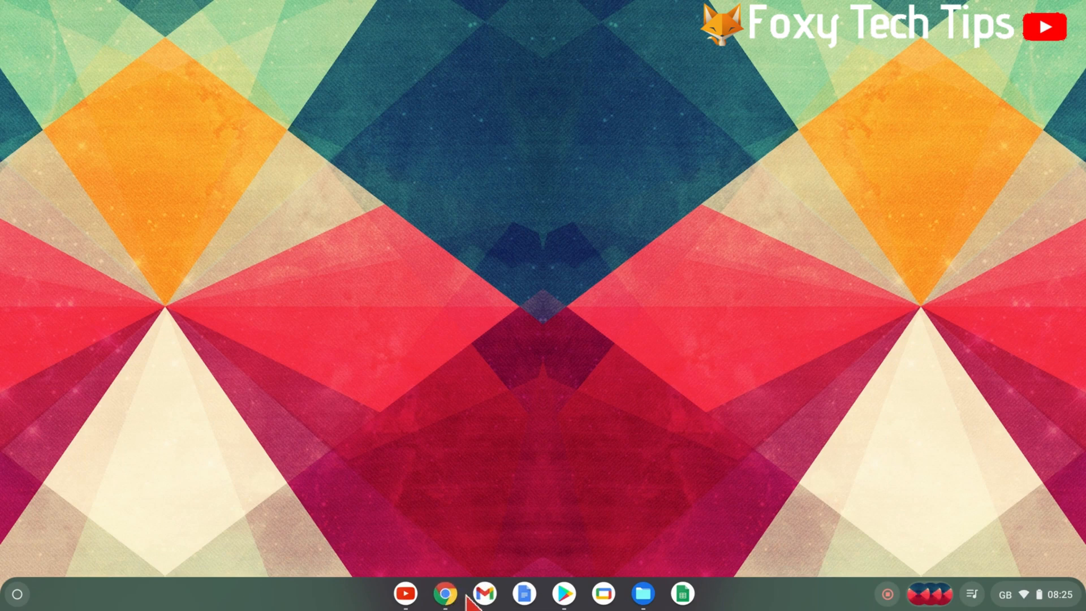
mouse_move(483, 597)
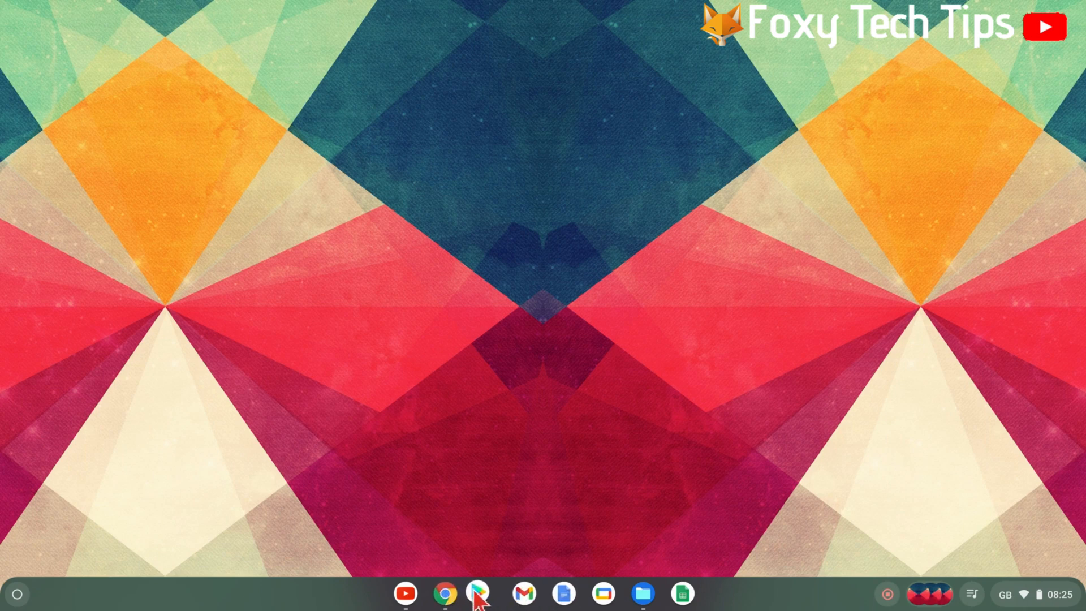